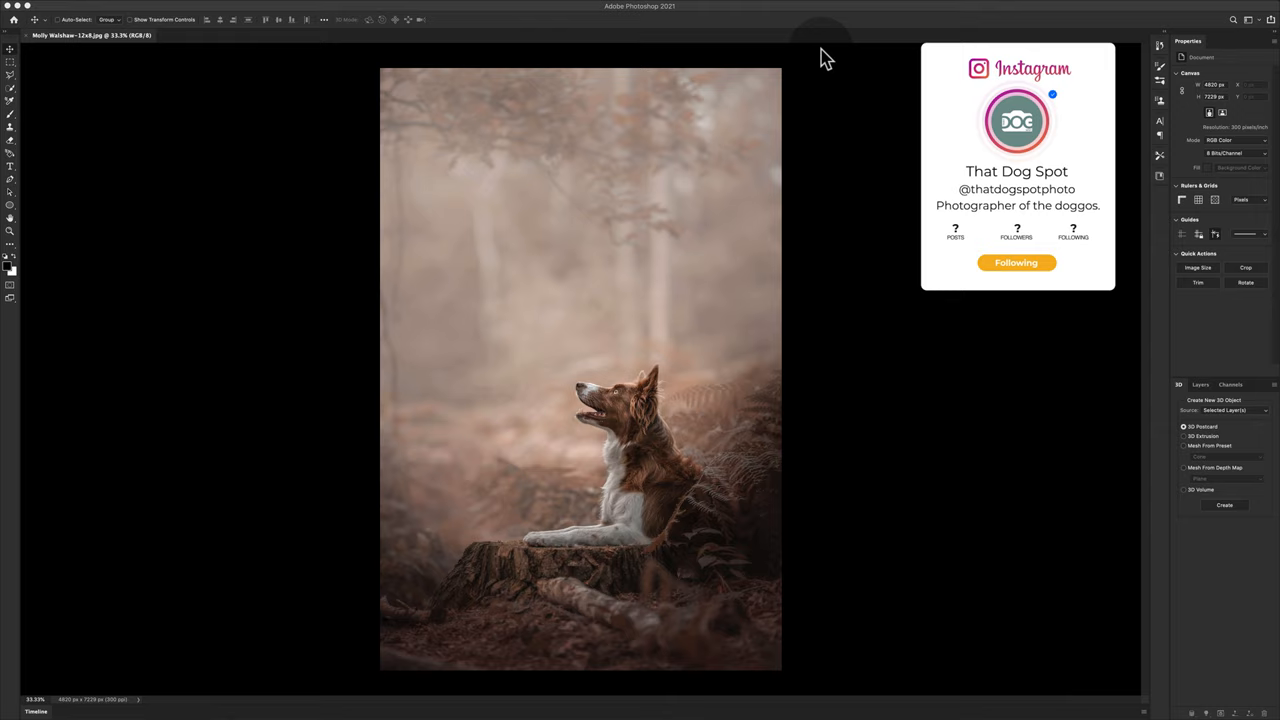
Reset the Essentials workspace to its default panel layout via the Window menu.
left_click(300, 6)
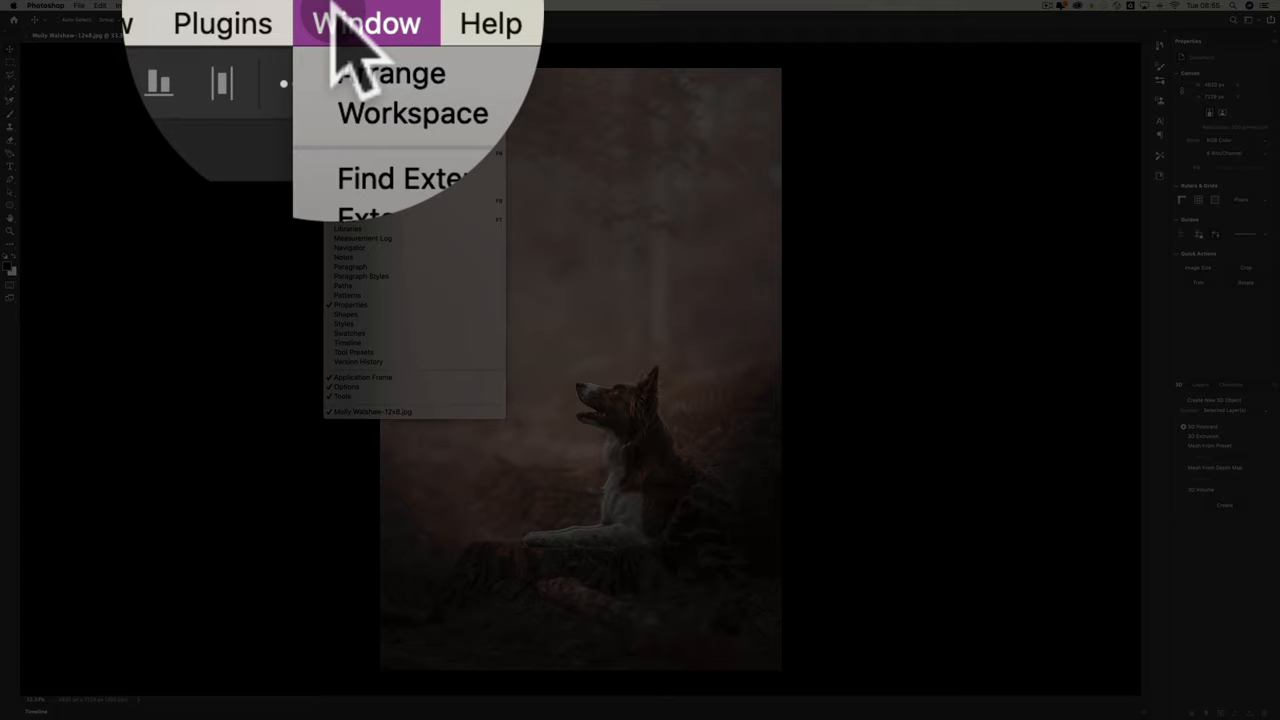
left_click(368, 24)
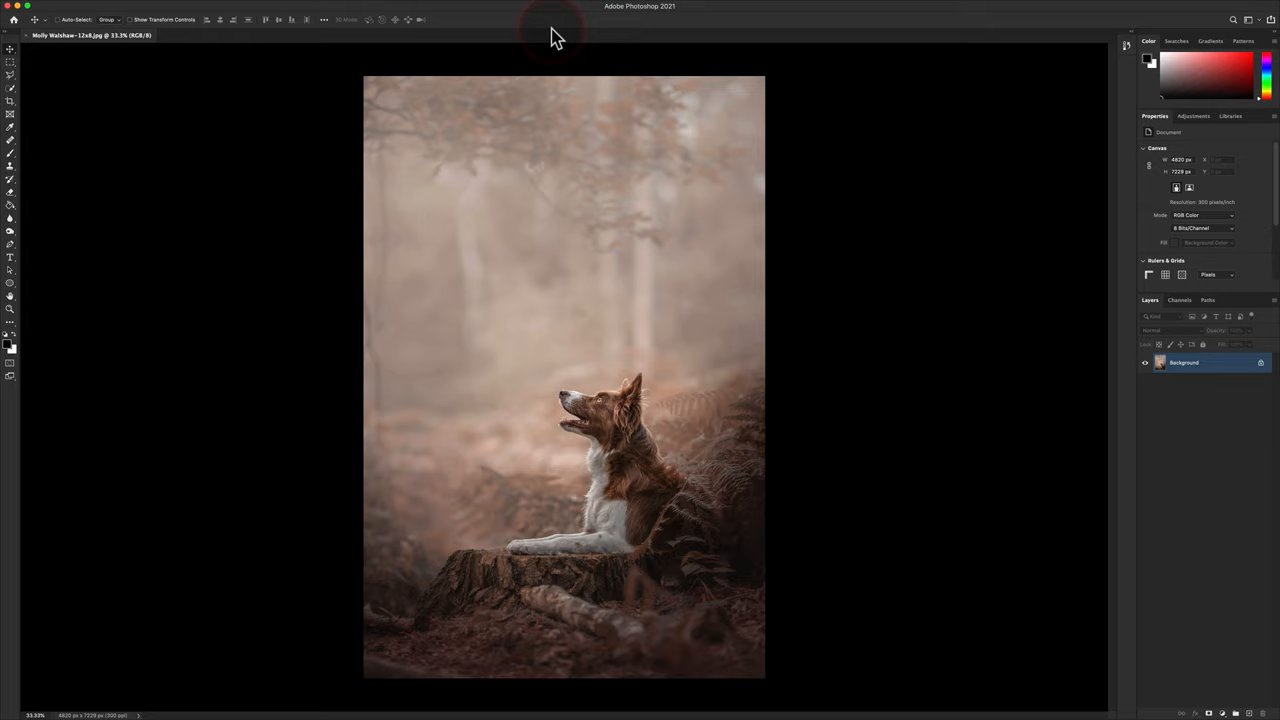
Close the Color/Swatches/Gradients/Patterns tab group from its flyout menu.
left_click(390, 24)
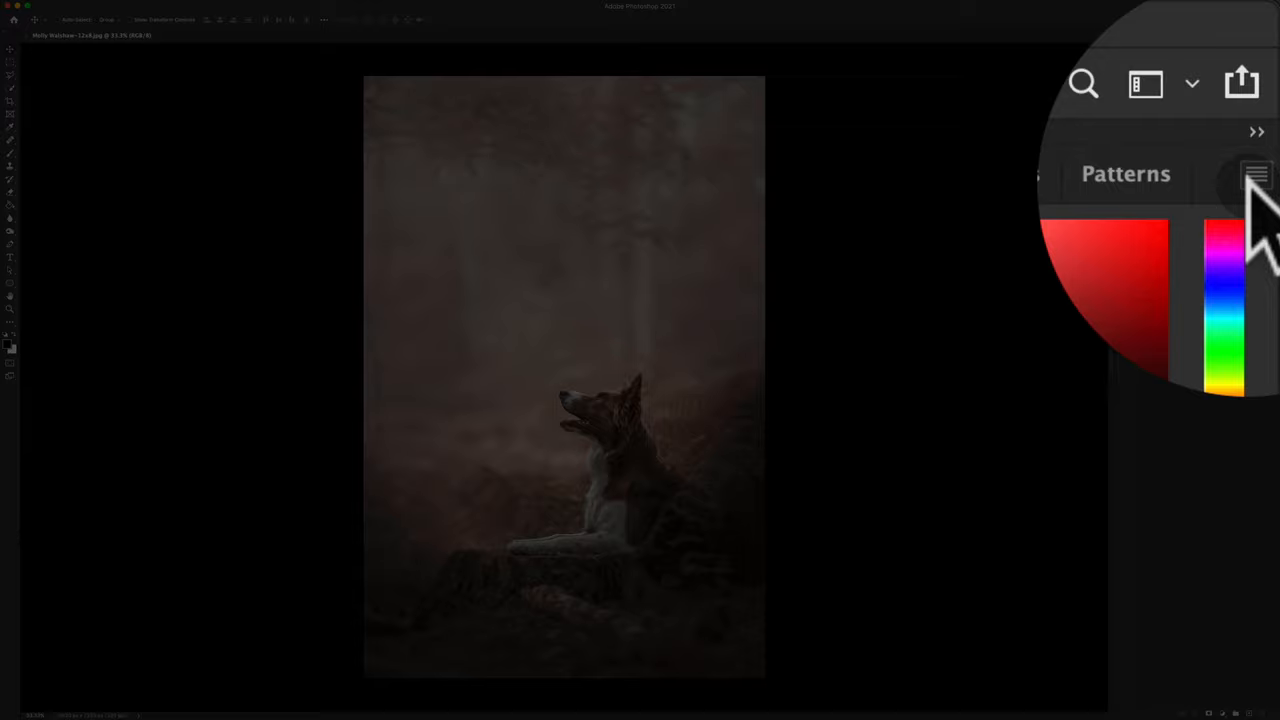
left_click(1274, 40)
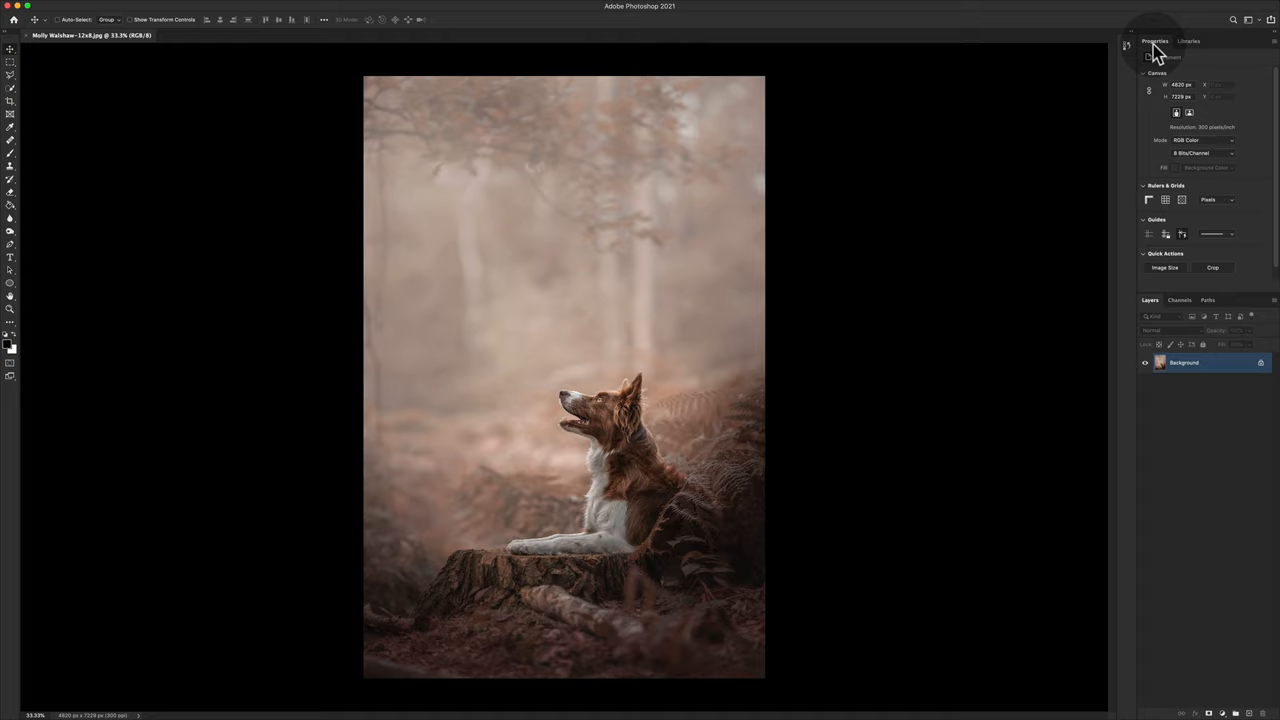
Close Adjustments, show Libraries, and add the Actions panel to the top group.
left_click(1188, 40)
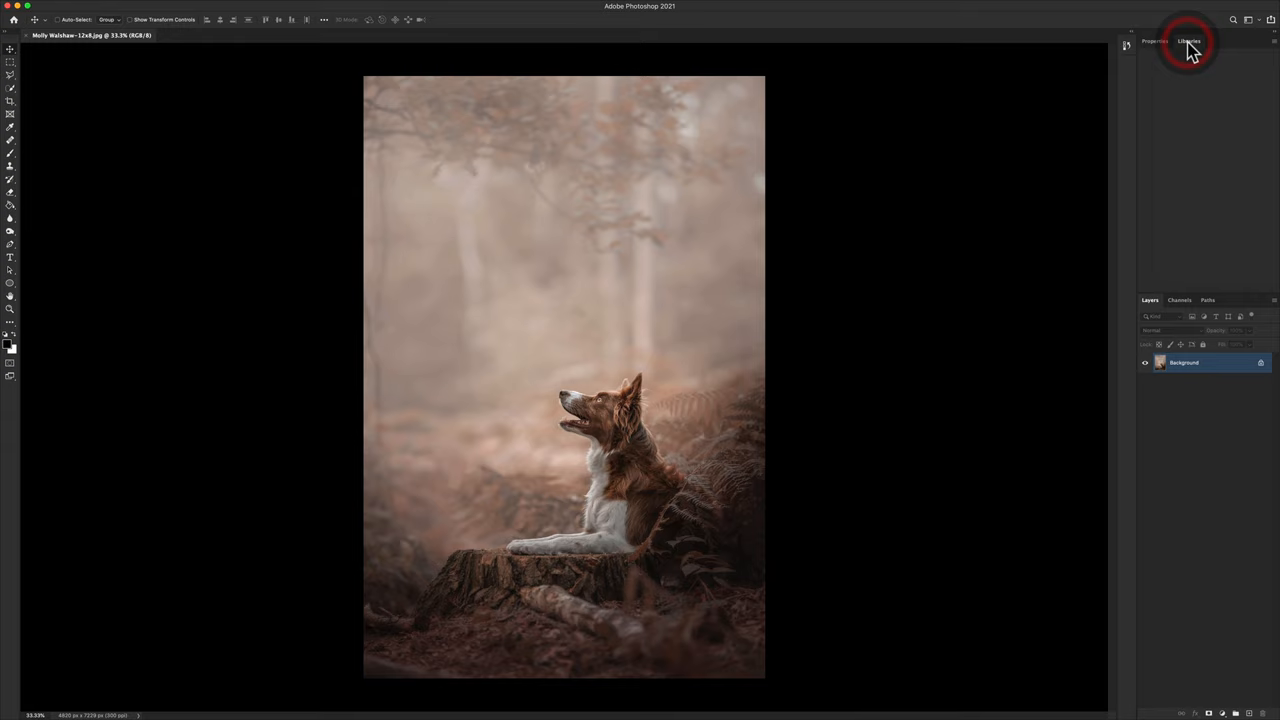
left_click(1188, 40)
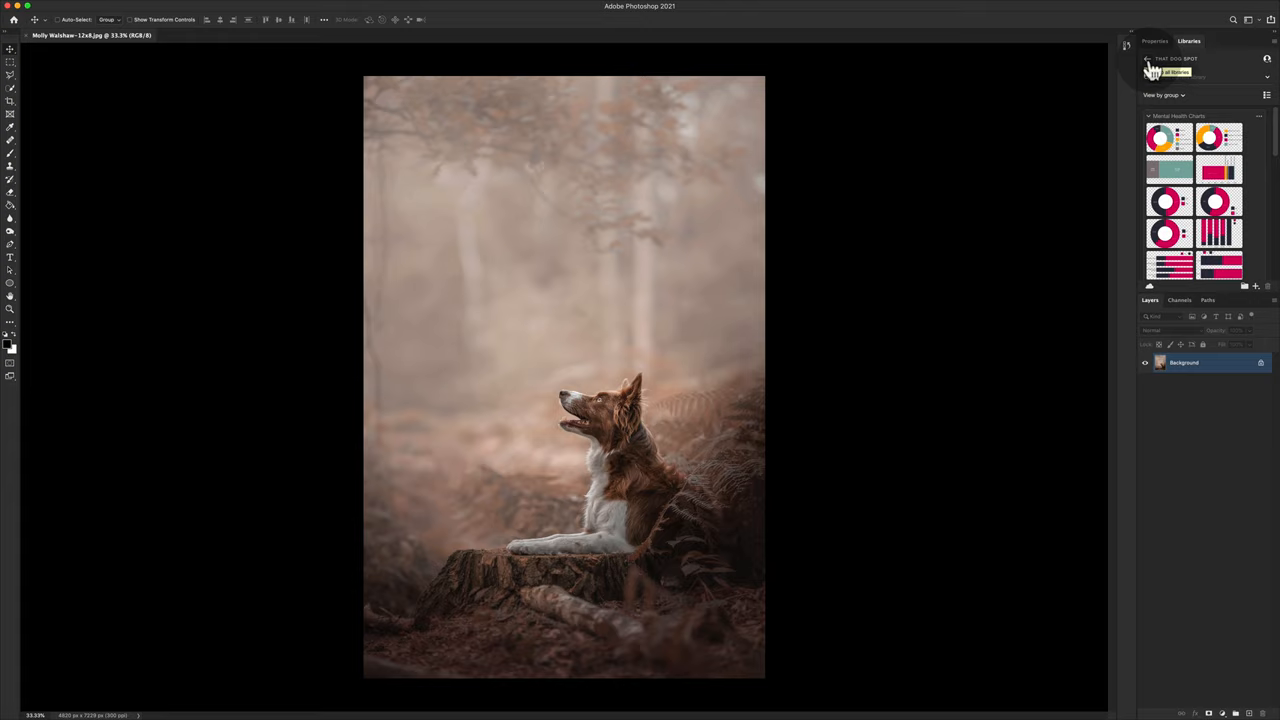
left_click(328, 8)
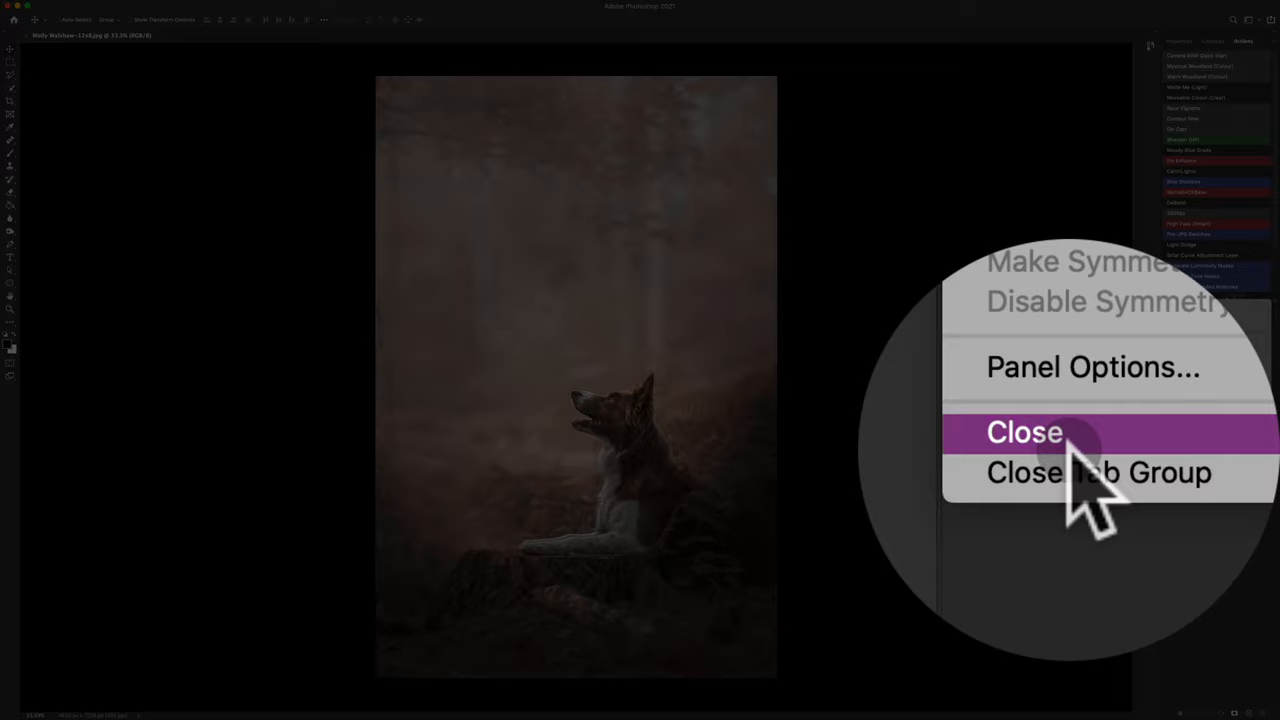
Close the Paths panel and the Clone Source popup, leaving Layers and Channels.
left_click(1024, 432)
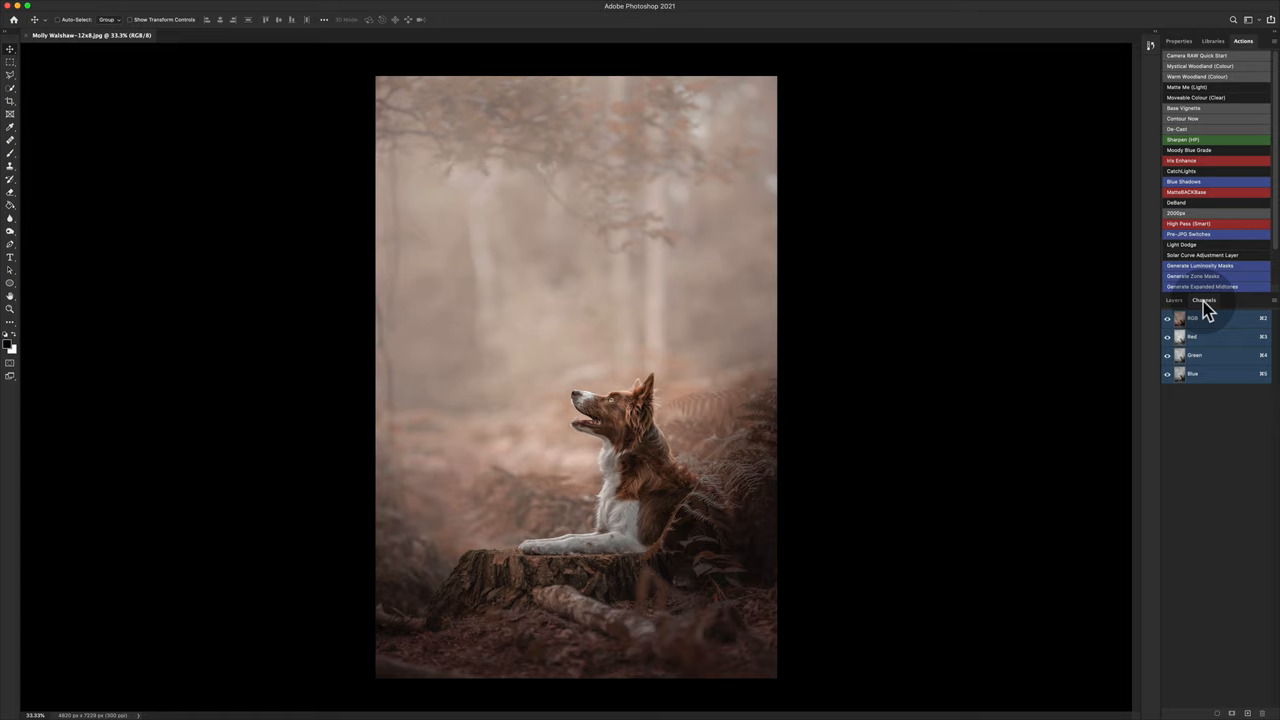
left_click(1174, 300)
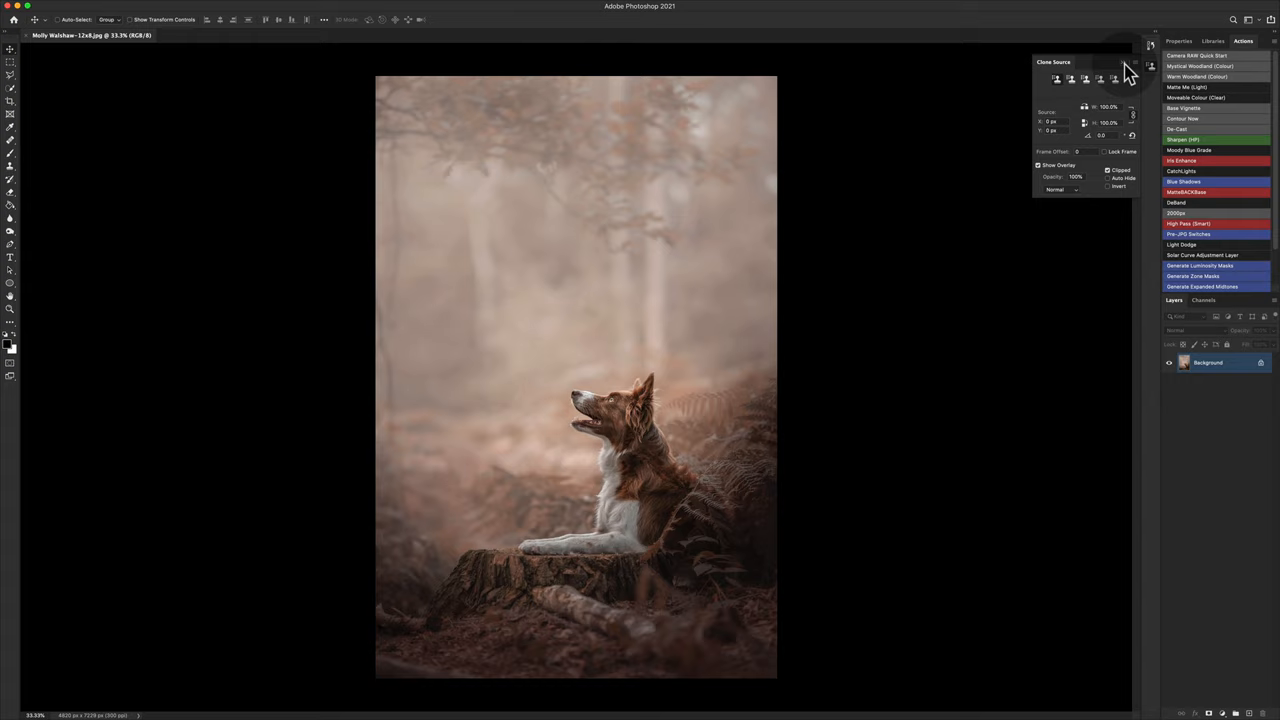
left_click(340, 6)
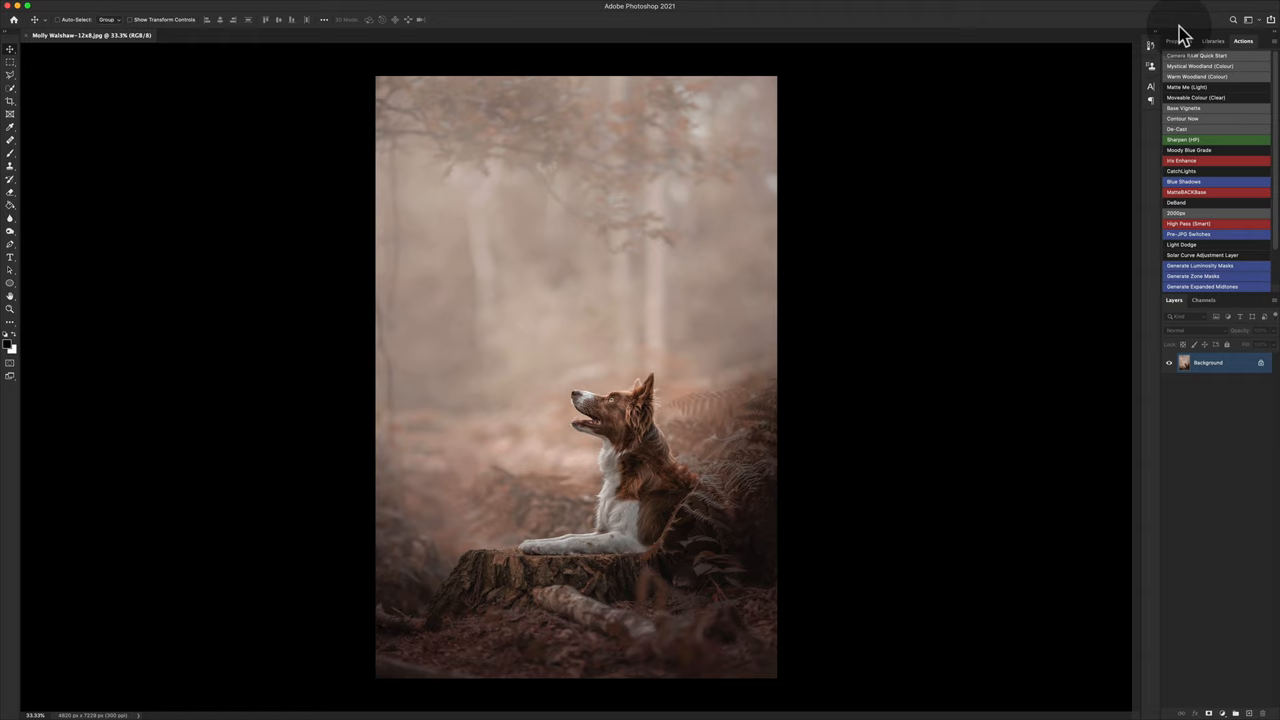
mouse_move(970, 444)
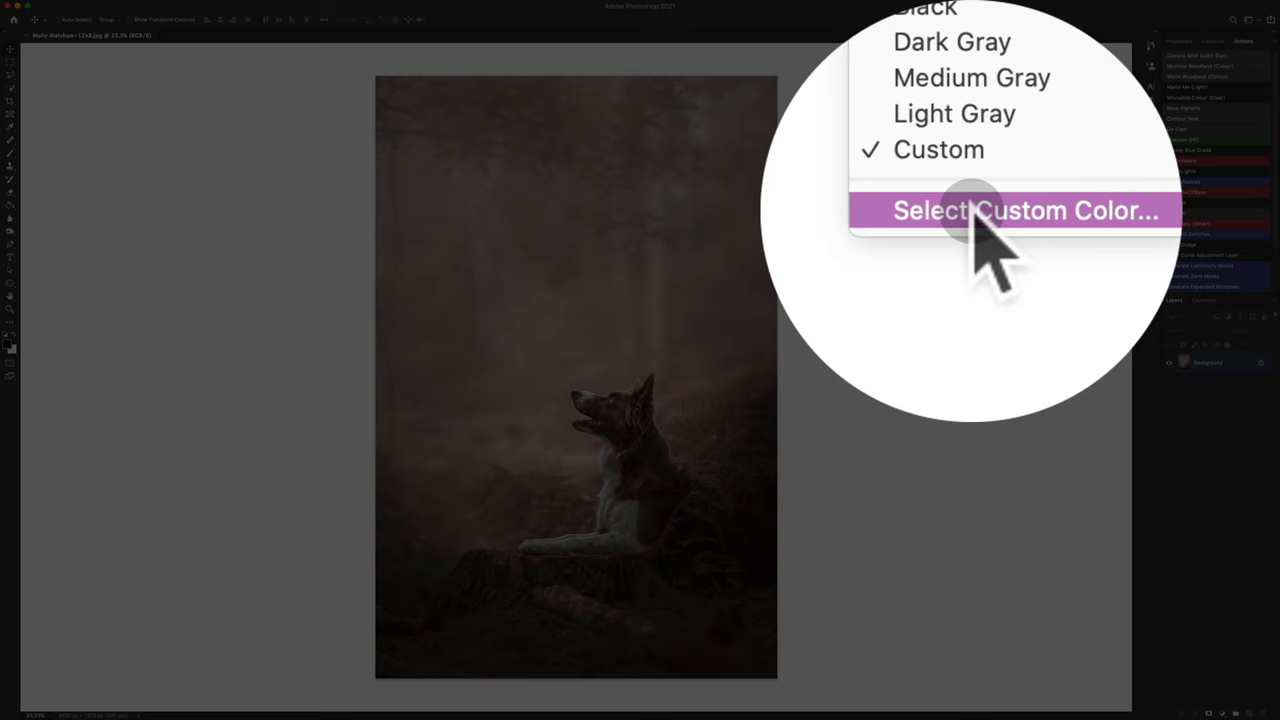
Set the canvas pasteboard to a custom white colour via the Color Picker.
left_click(1024, 210)
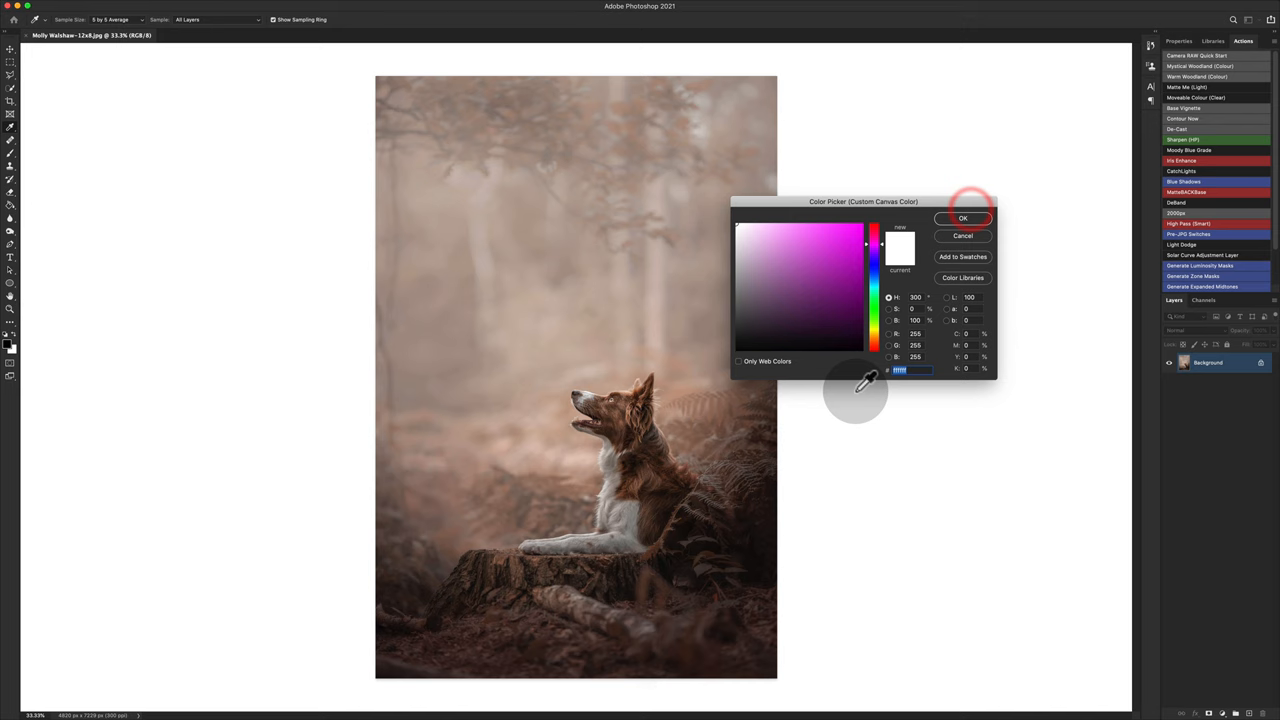
mouse_move(716, 196)
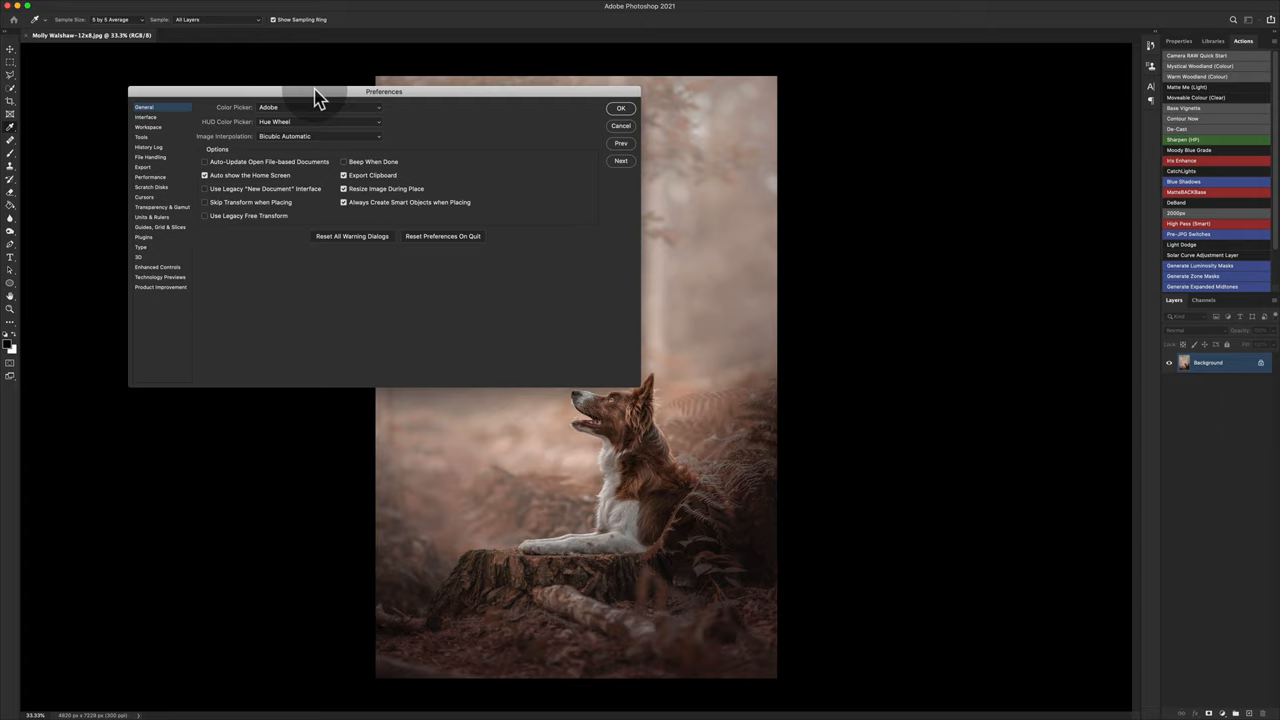
Set Cursors preferences to Normal Brush Tip and Standard, review Interface, and confirm.
left_click(382, 206)
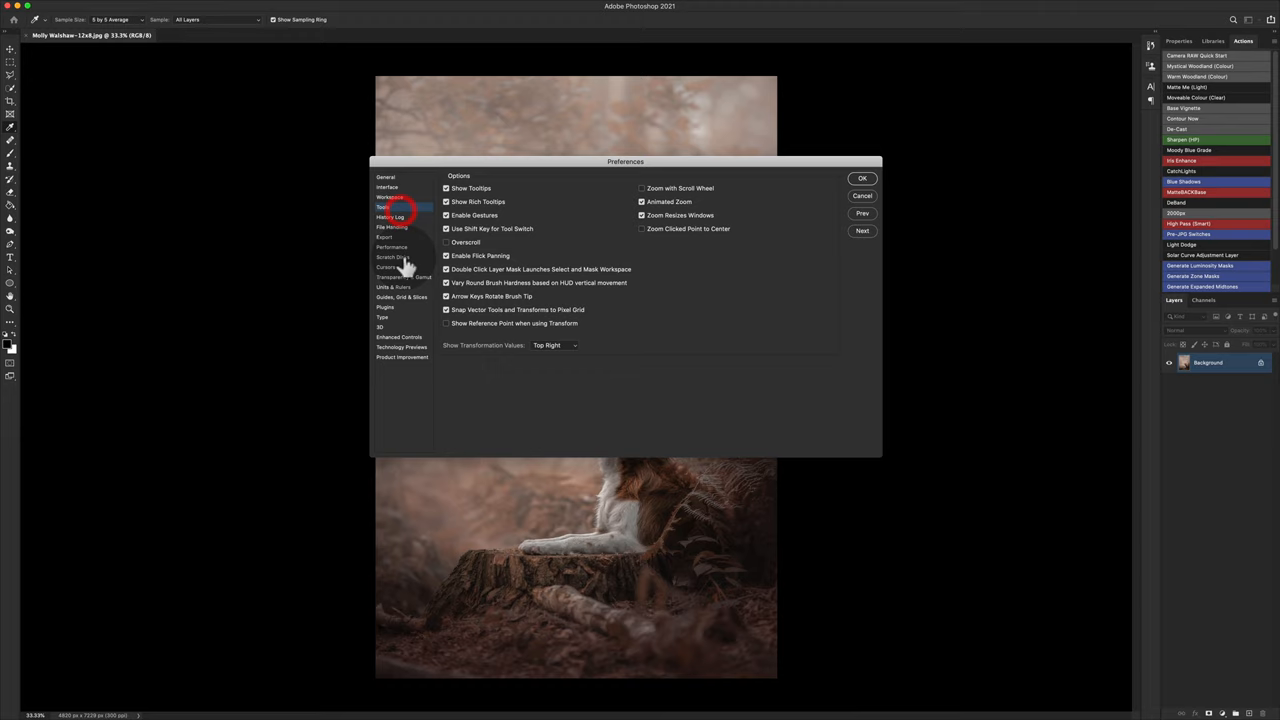
left_click(390, 268)
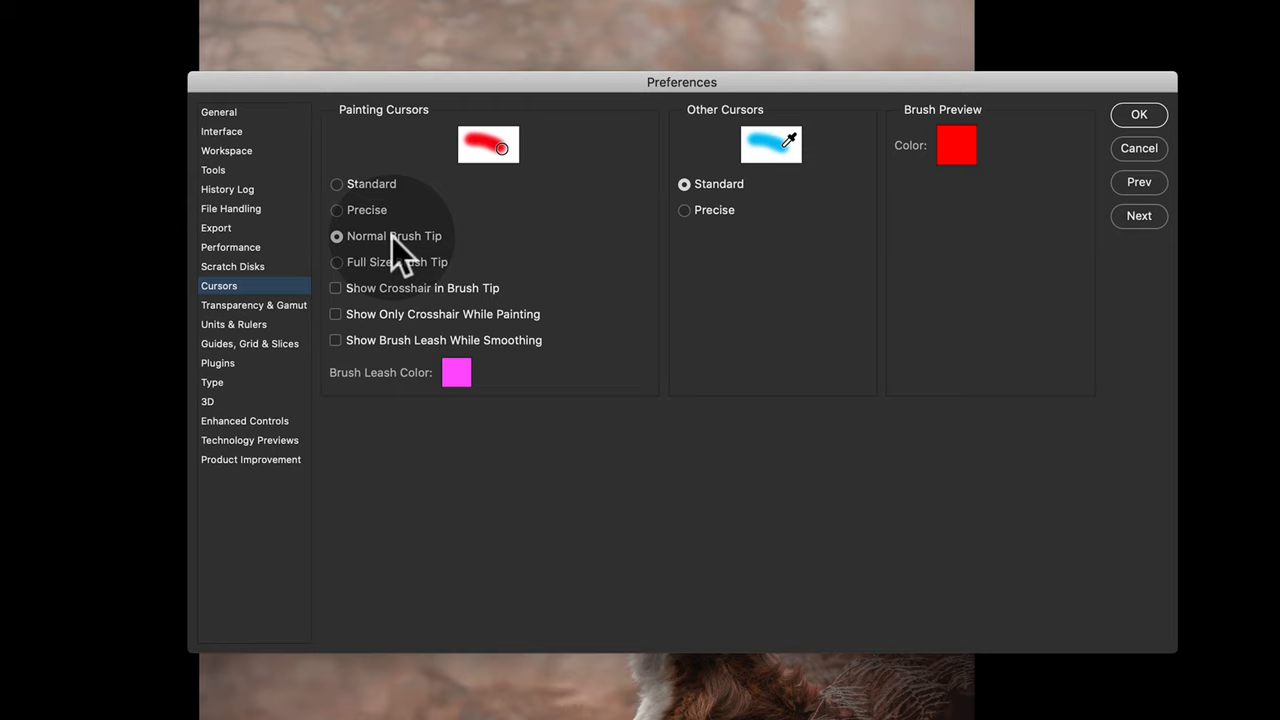
mouse_move(708, 200)
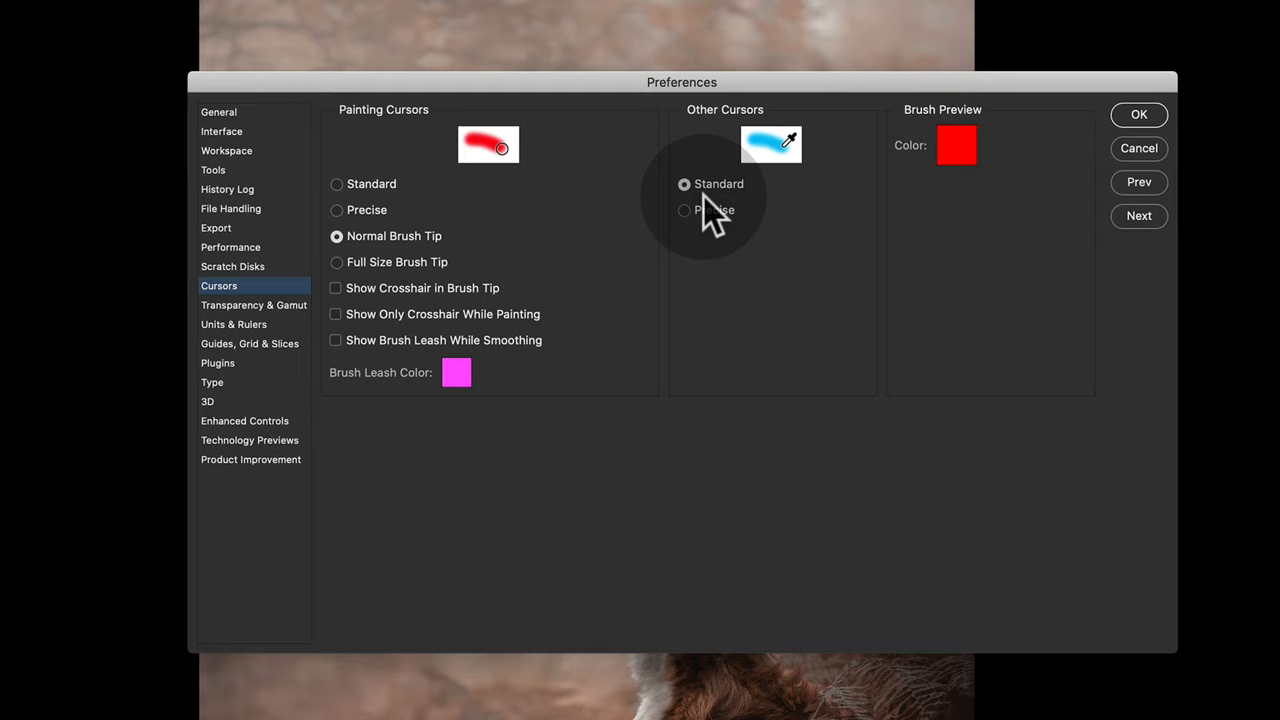
mouse_move(716, 220)
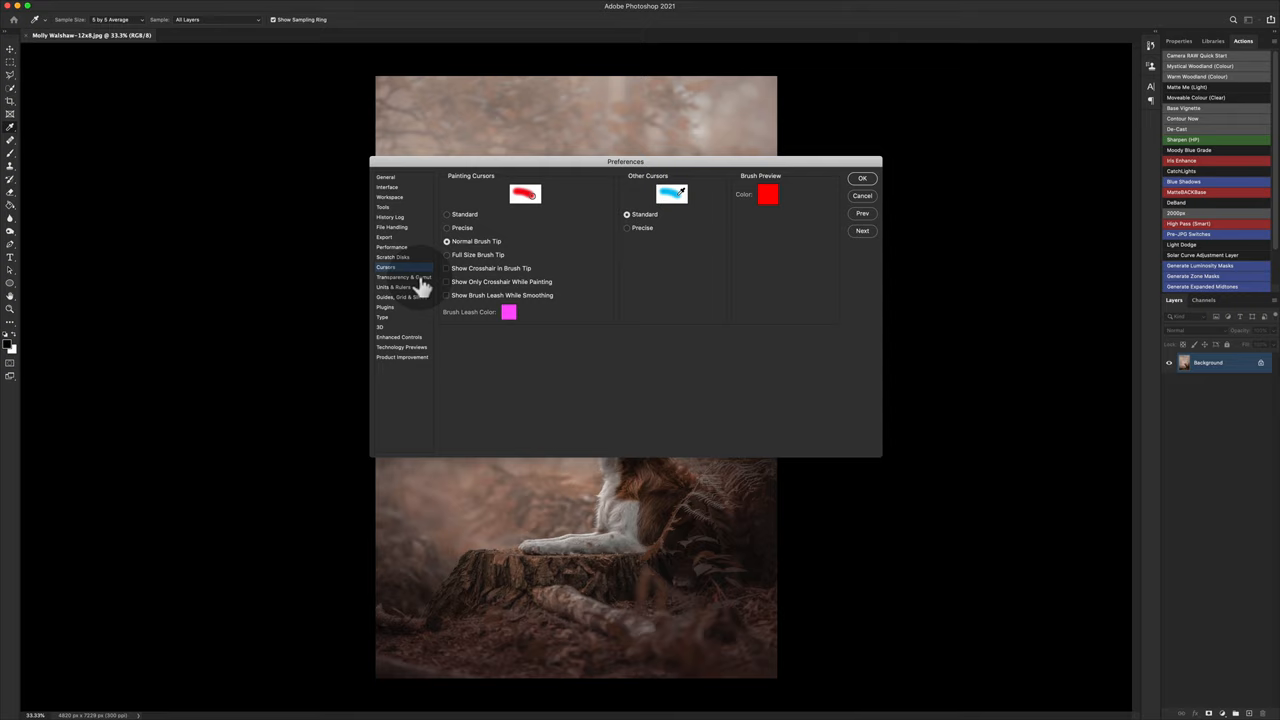
left_click(388, 188)
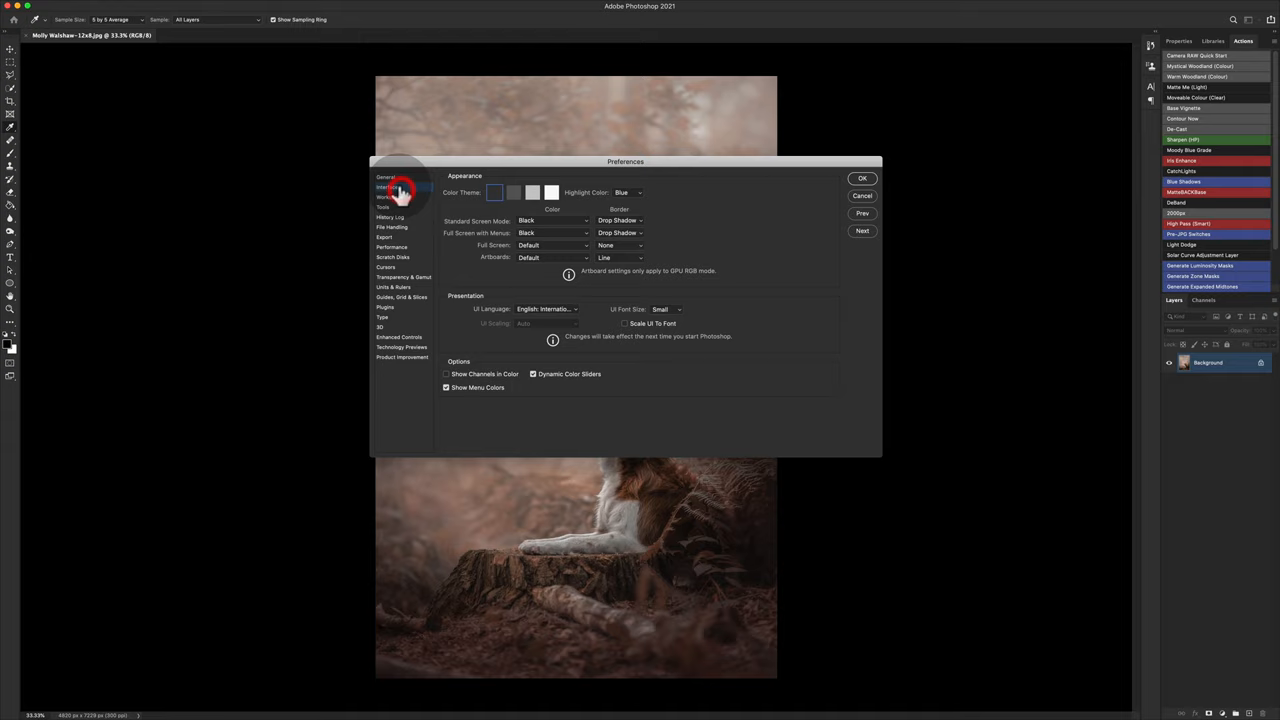
left_click(860, 178)
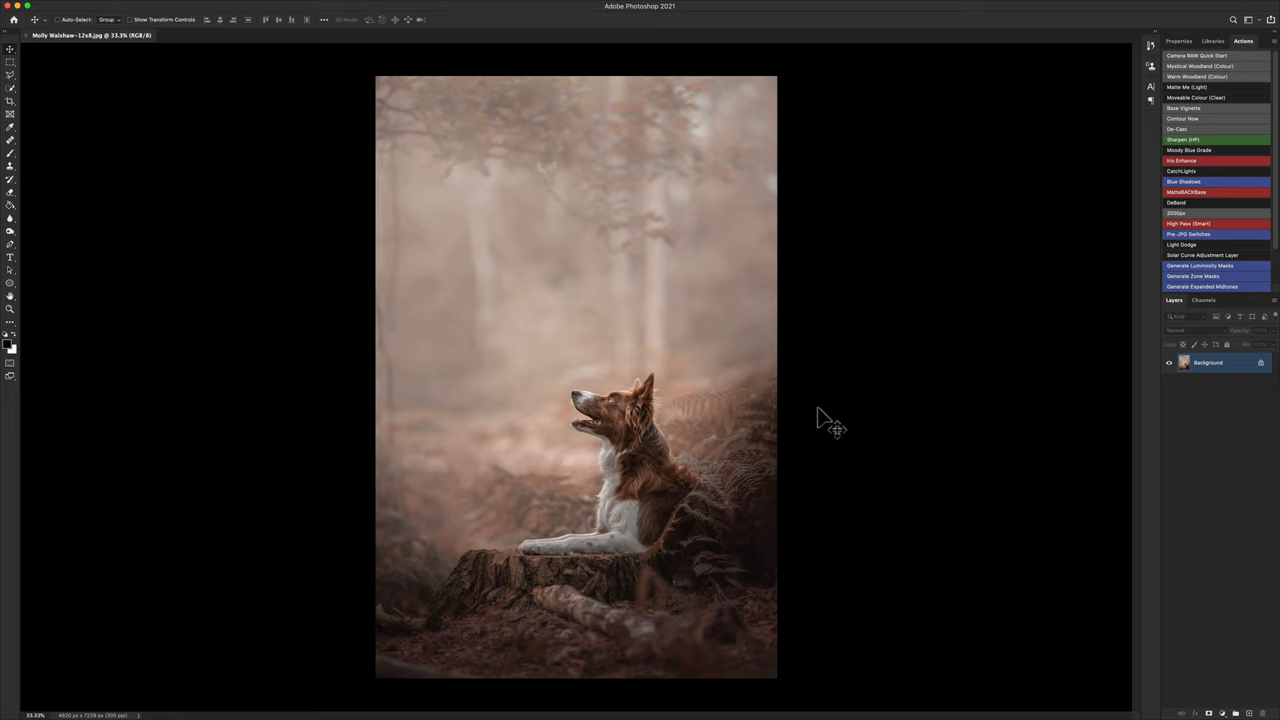